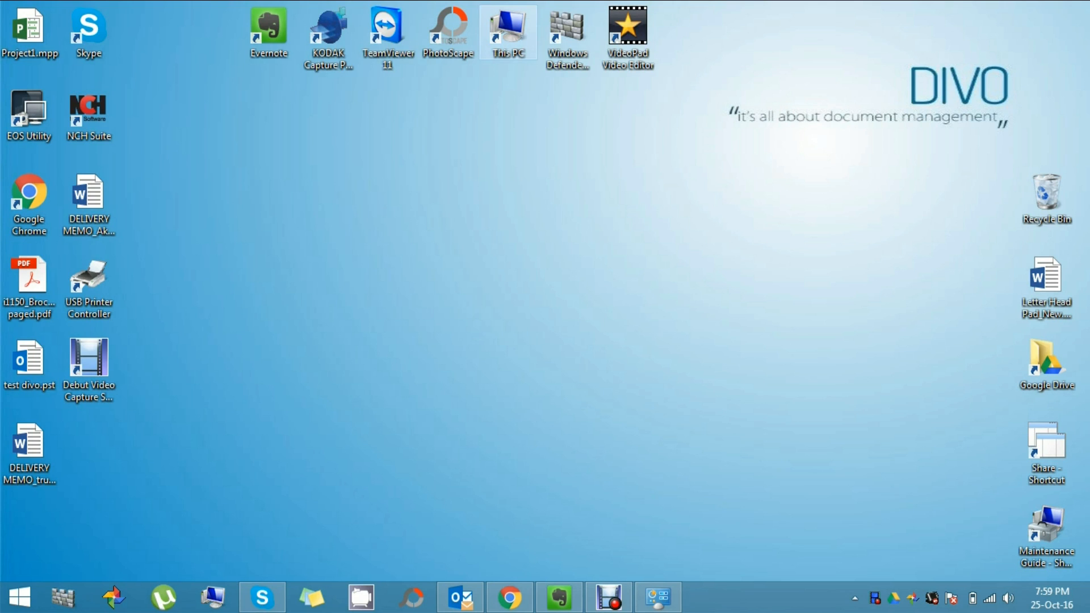
Run the scanner setup from DVD RW Drive (F:) i1150, i1180 under This PC.
double_click(506, 32)
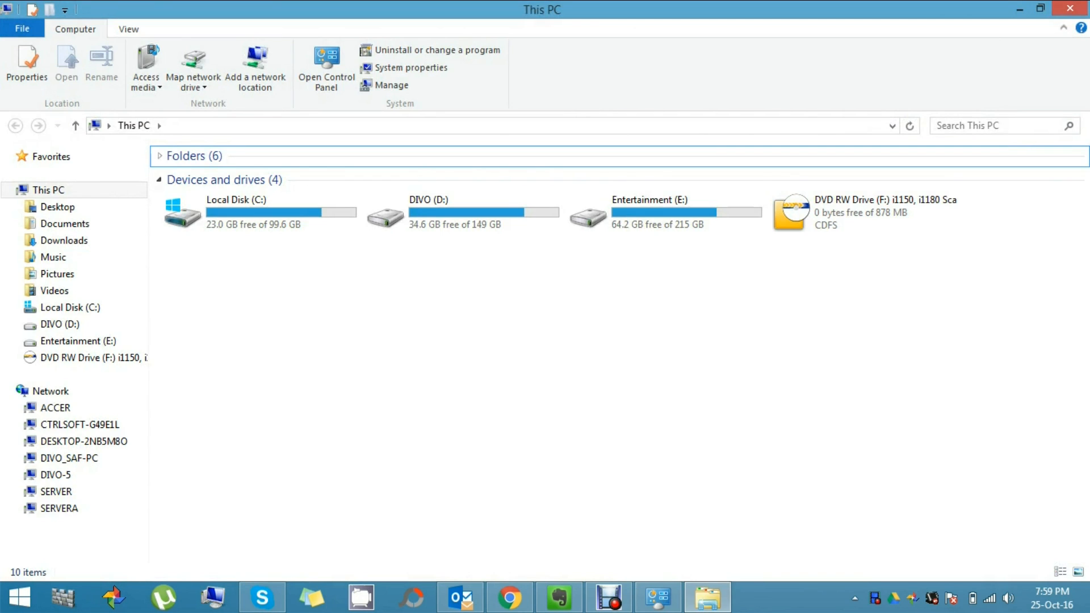
left_click(866, 212)
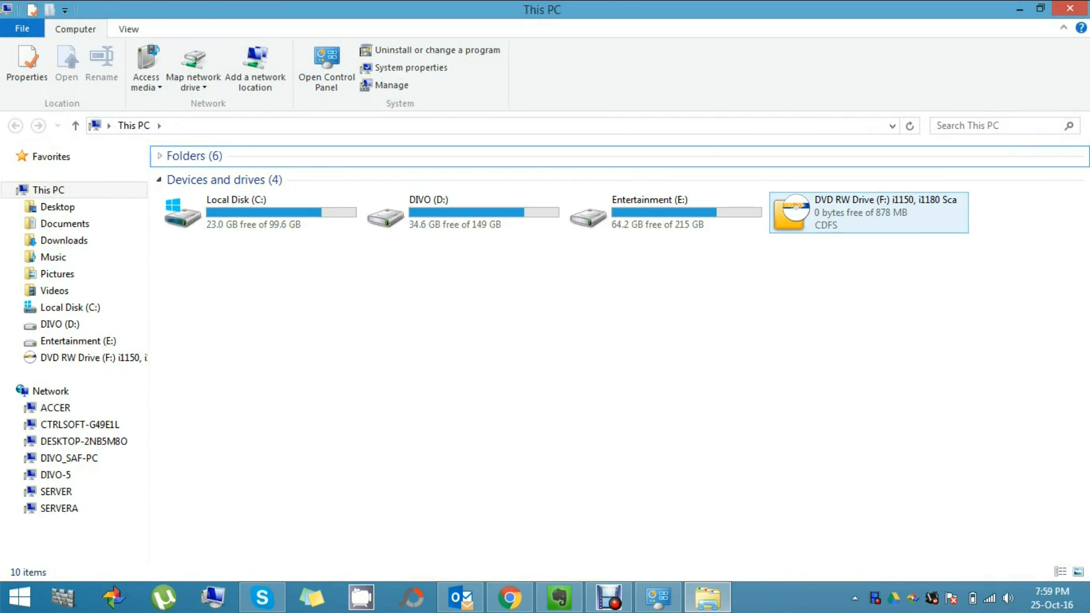
left_click(867, 212)
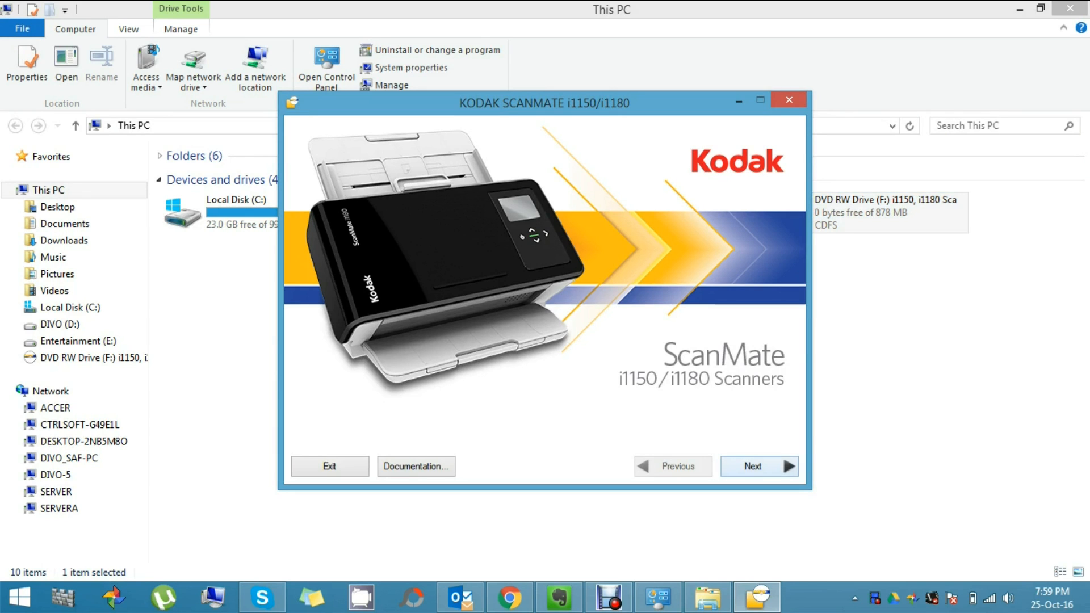
Proceed past the welcome screen with Typical installation and accept the licence agreement.
left_click(760, 465)
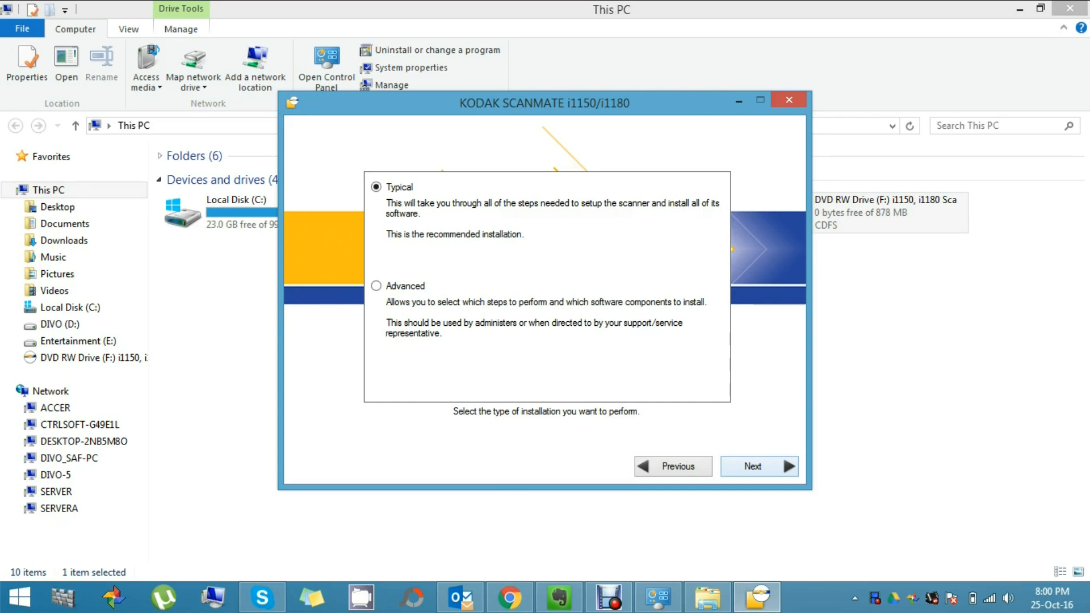
left_click(752, 466)
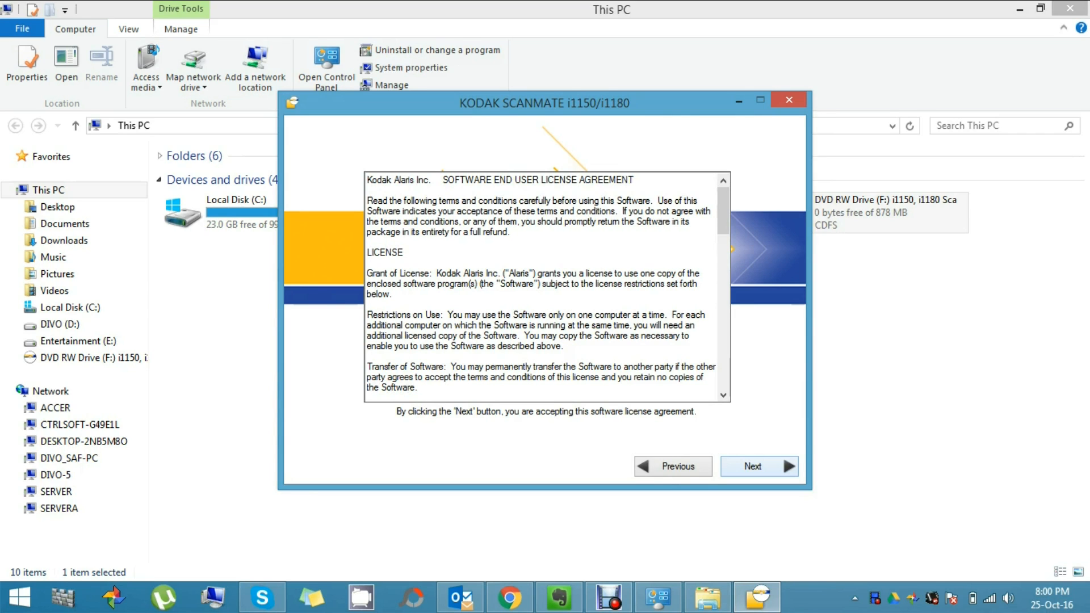
left_click(759, 466)
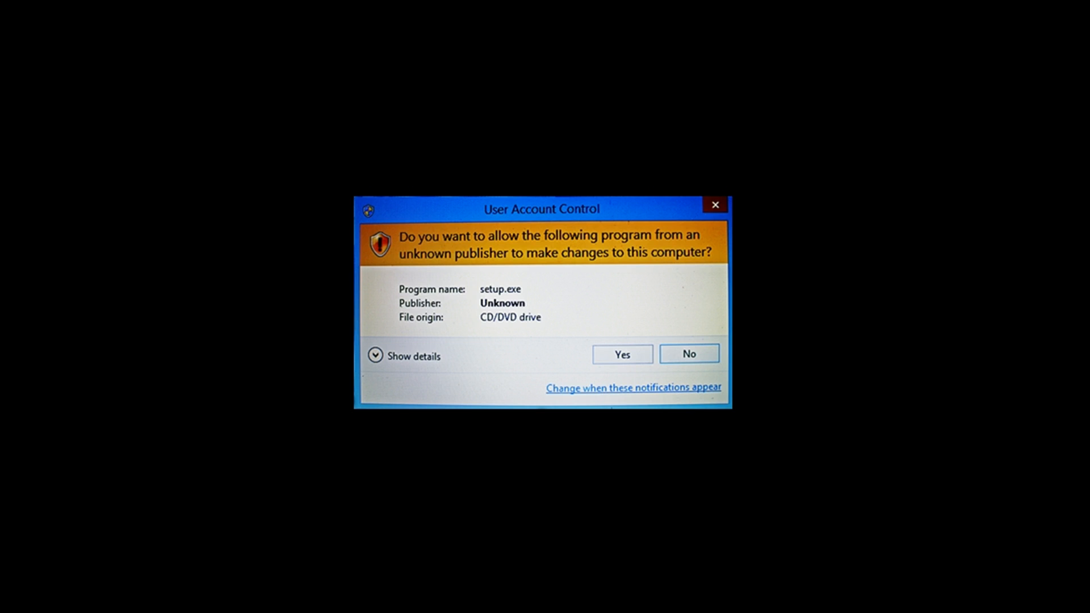
Grant the User Account Control permission so the drivers and documentation install.
left_click(621, 354)
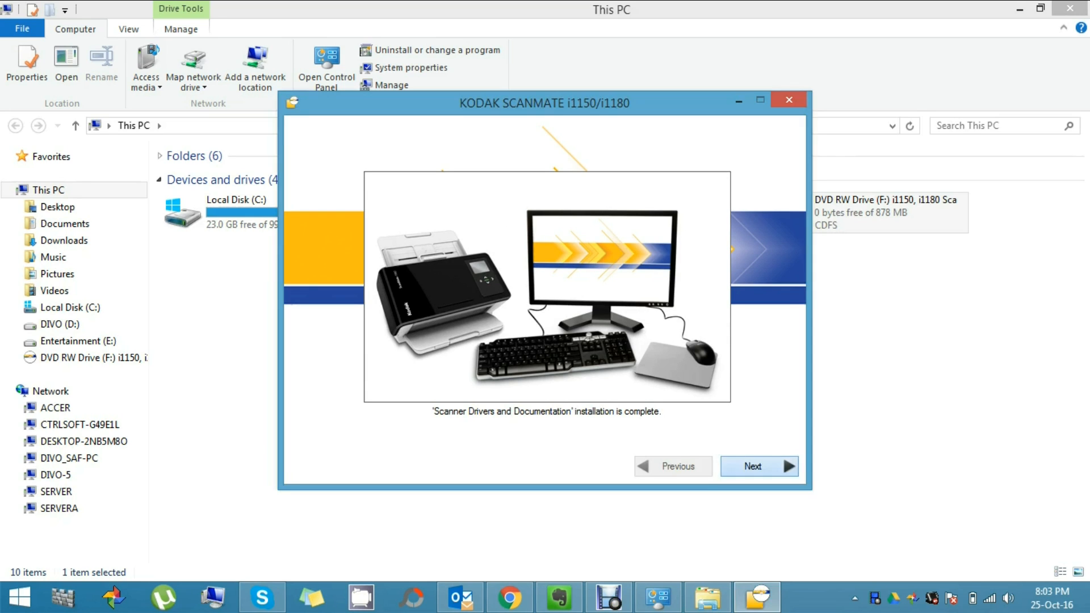
Step through the USB label, input tray, power supply, USB cable and power-on hookup screens.
left_click(758, 466)
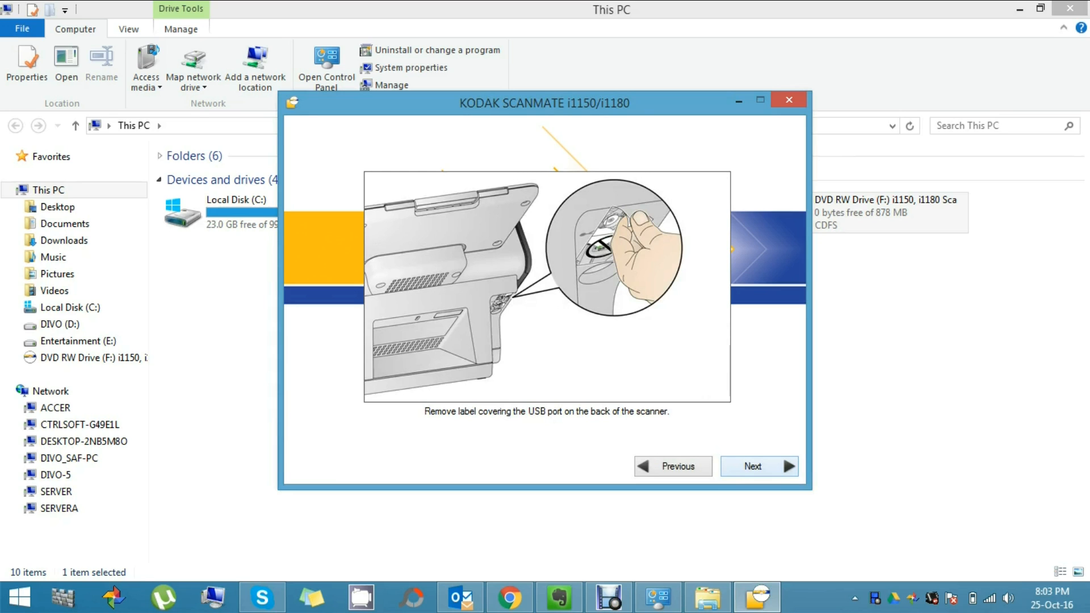
left_click(759, 466)
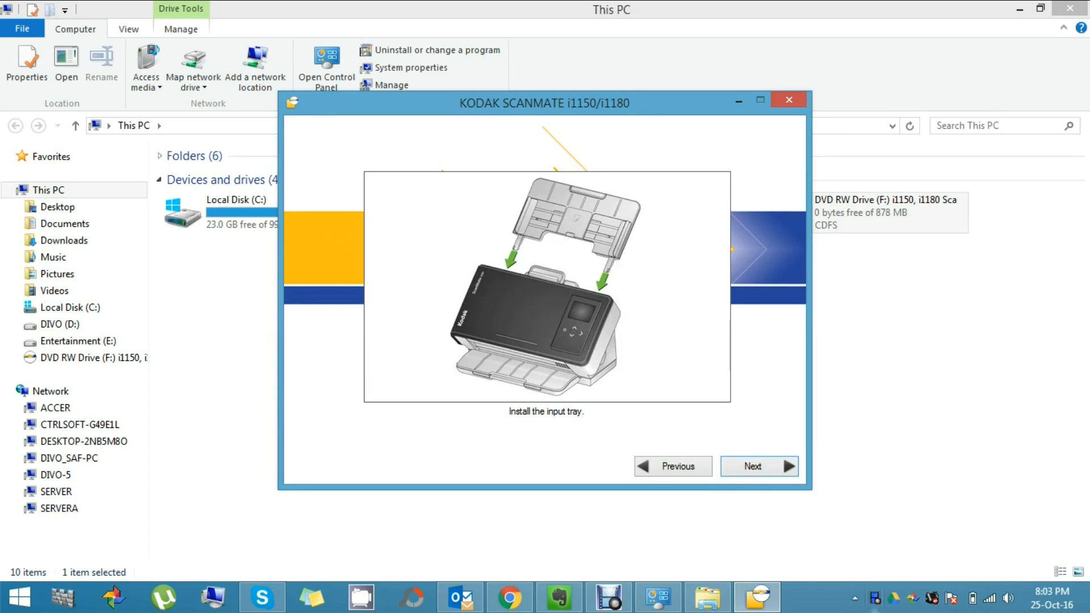
left_click(759, 465)
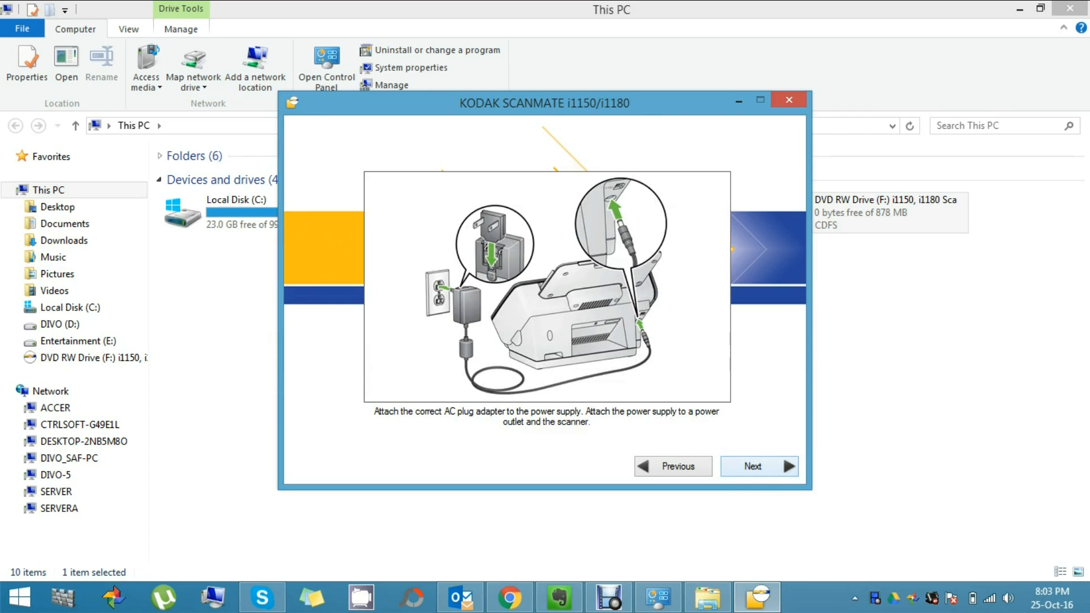
left_click(752, 466)
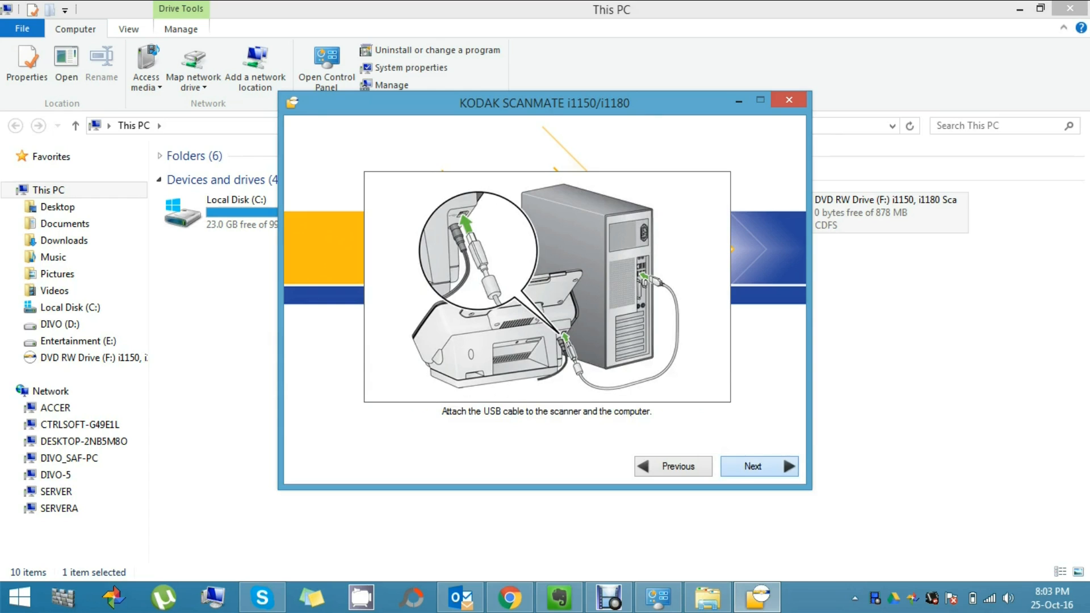
left_click(760, 466)
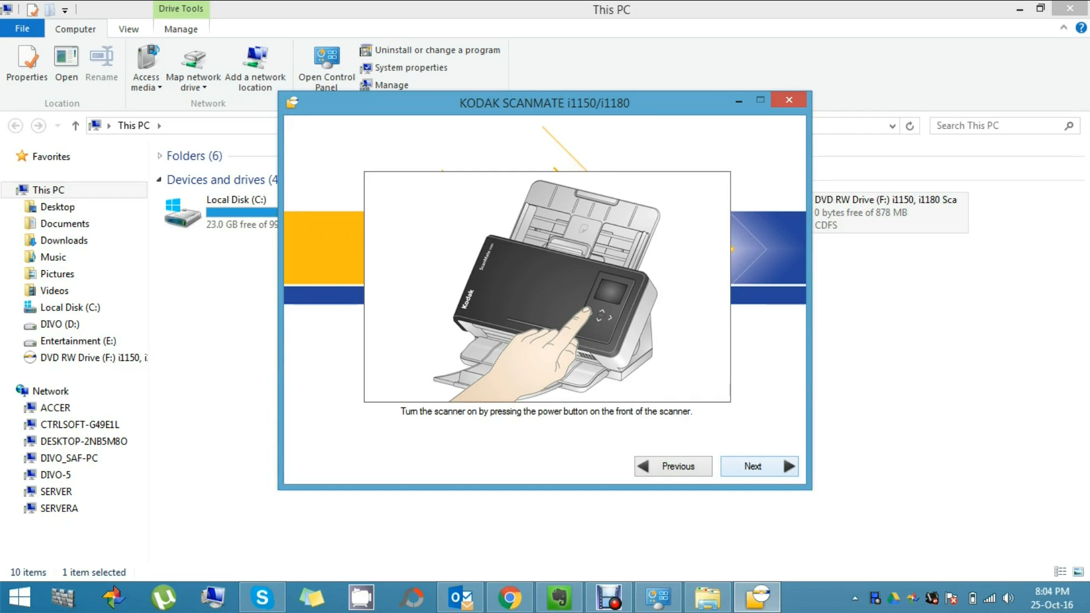
left_click(753, 466)
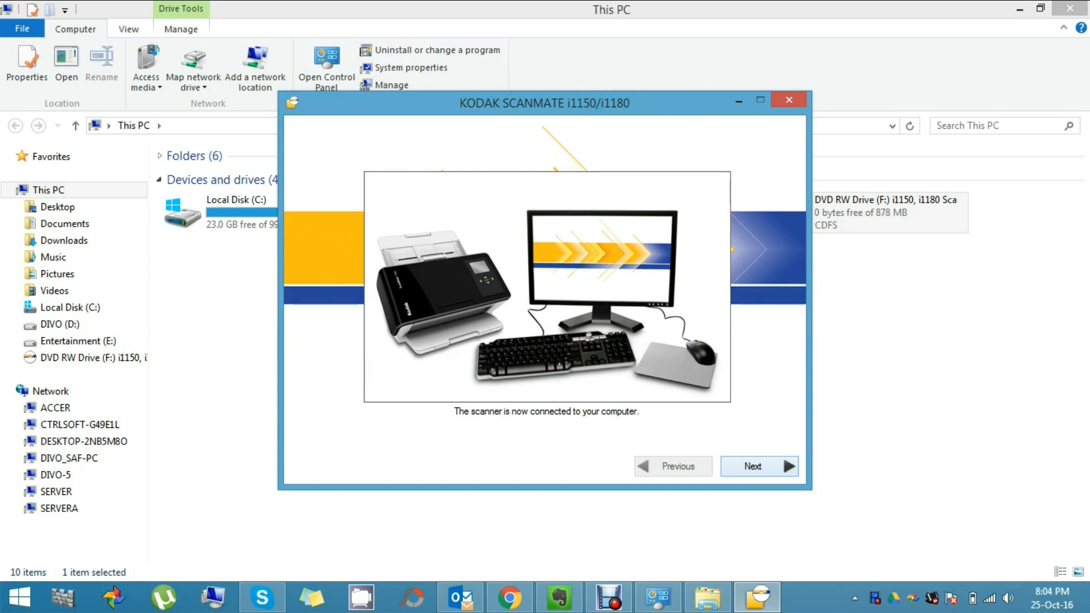
Advance through the test document and output tray screens to the side guide adjustment step.
left_click(751, 465)
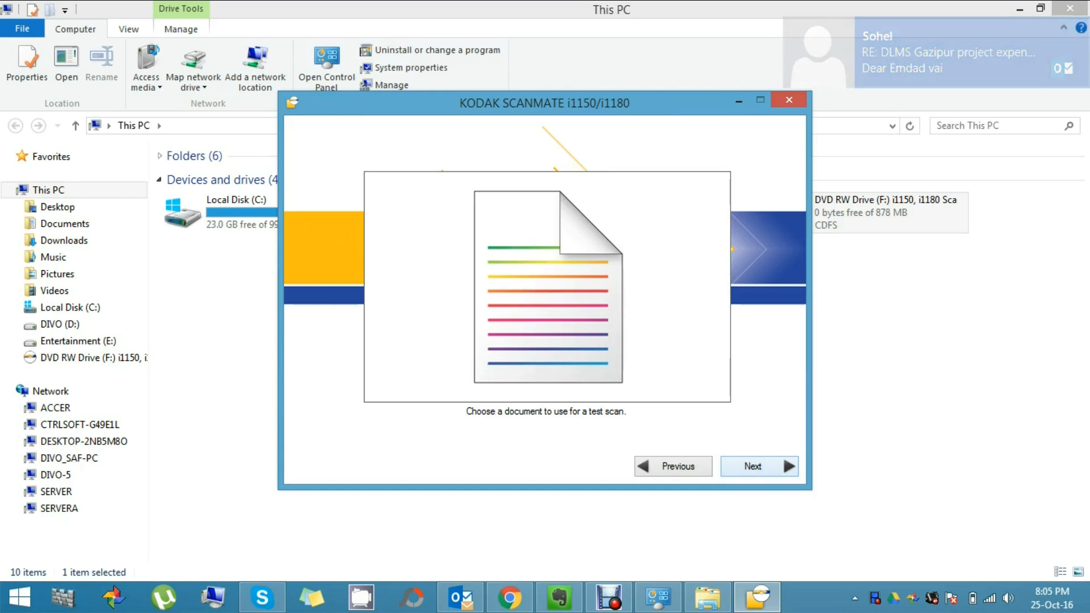
left_click(758, 465)
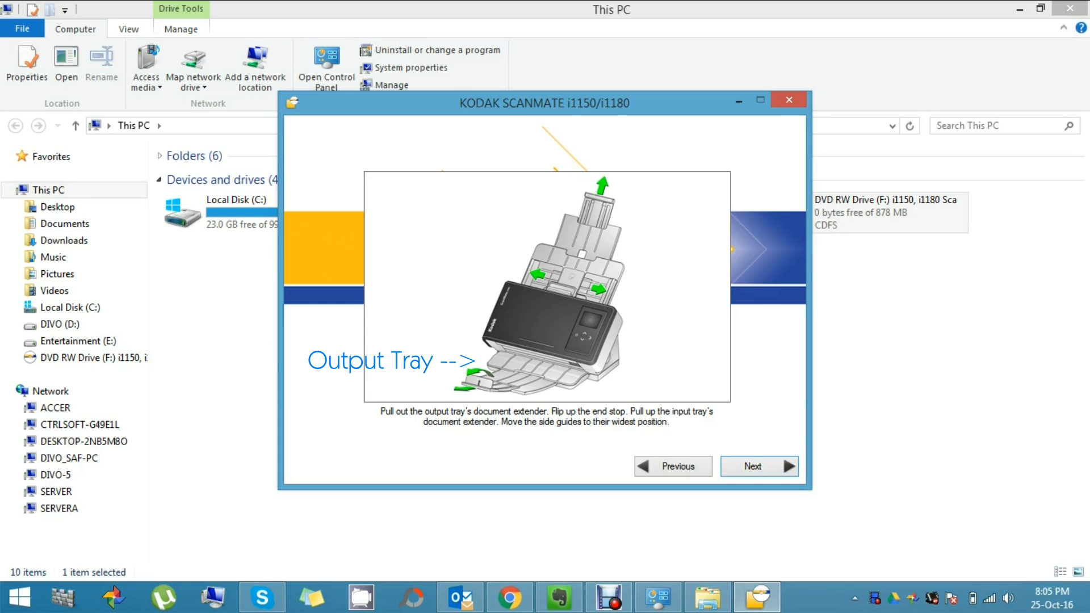
left_click(760, 466)
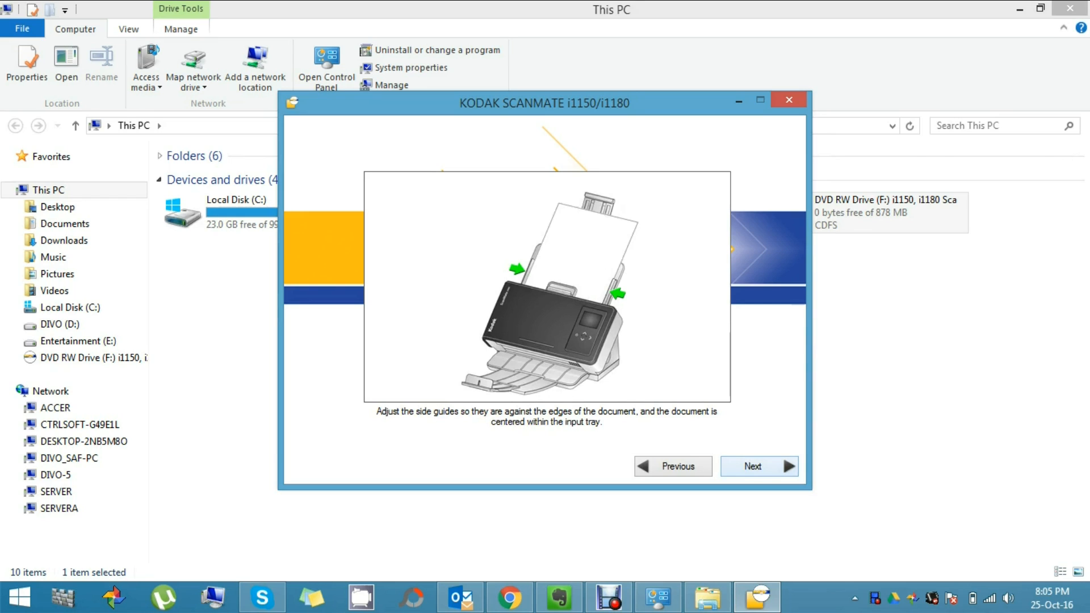
Perform the test scan and continue to the optional scanning applications list.
left_click(758, 465)
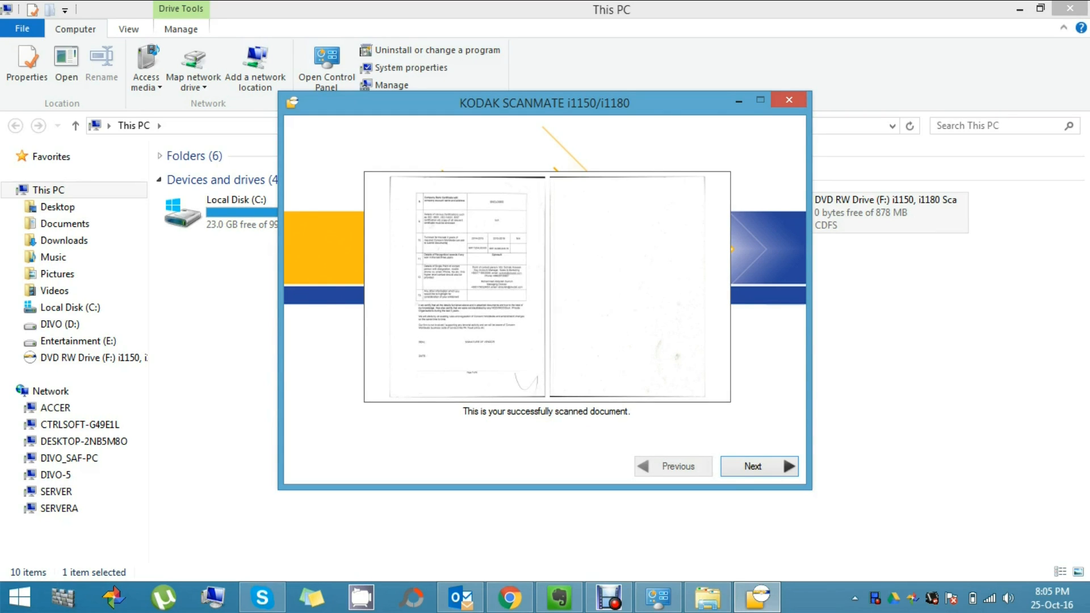
left_click(759, 465)
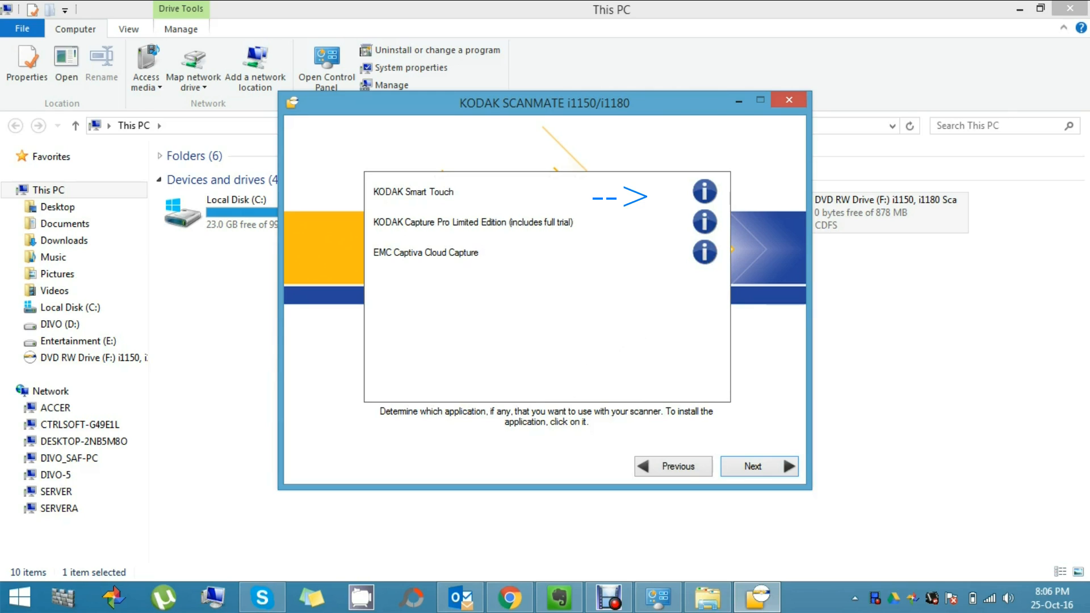
left_click(704, 190)
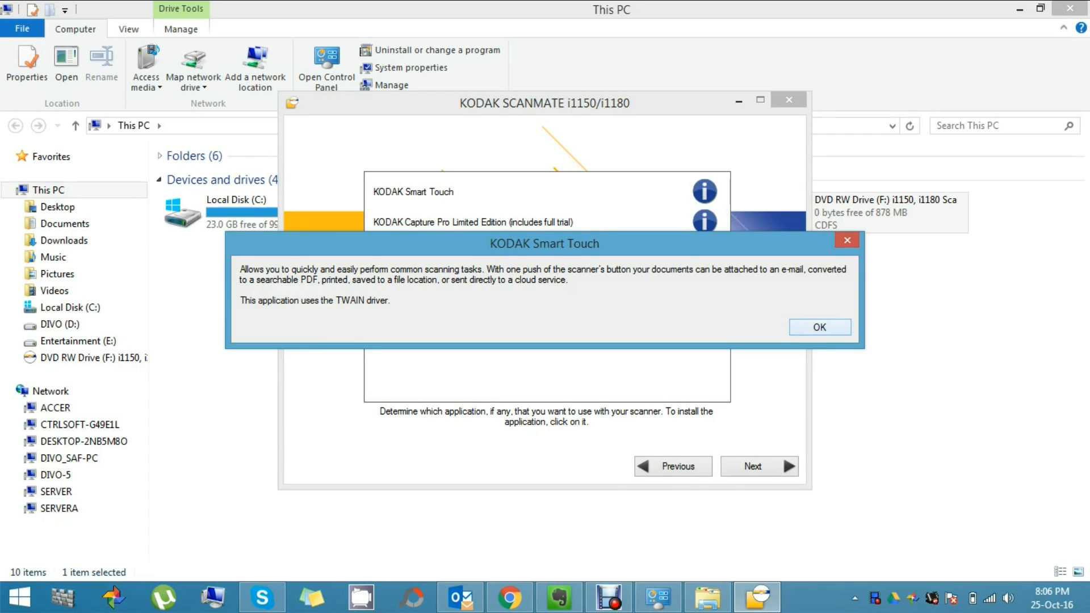
left_click(819, 327)
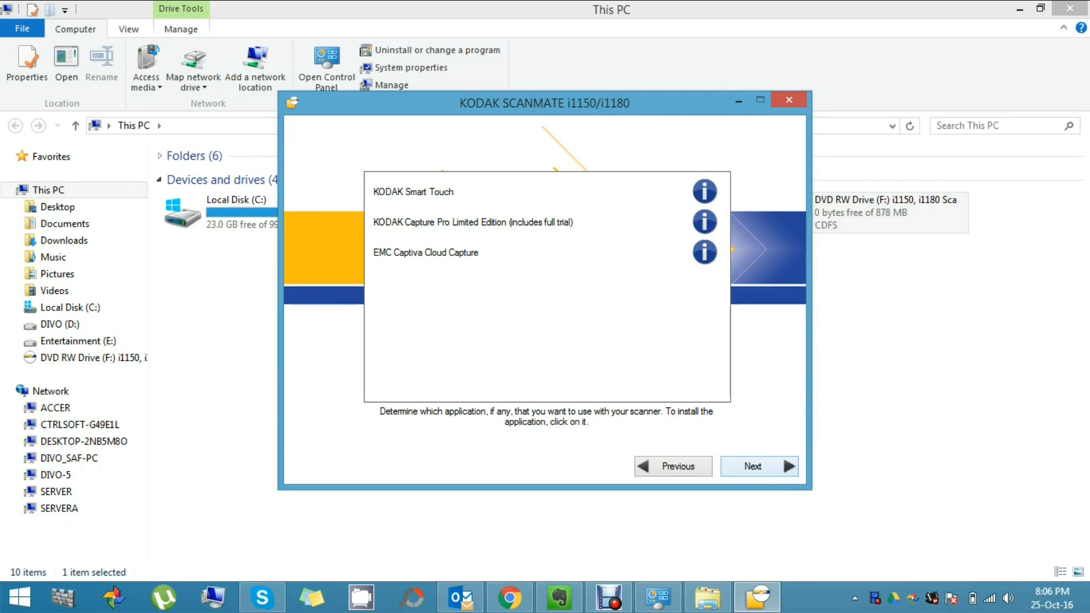
Return to the setup start screen and exit, leaving This PC showing.
left_click(760, 466)
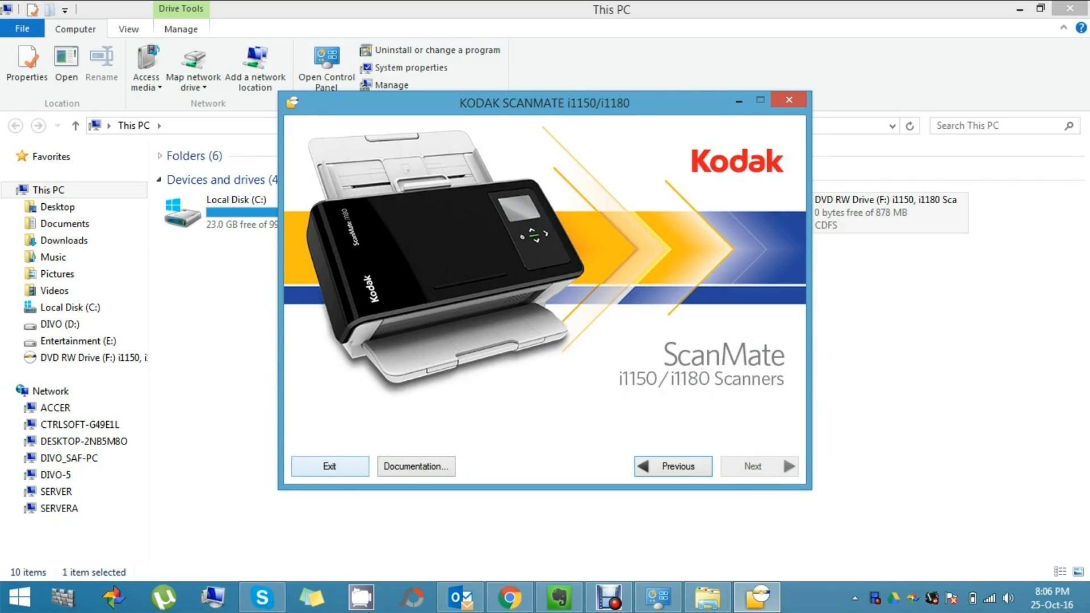
left_click(329, 465)
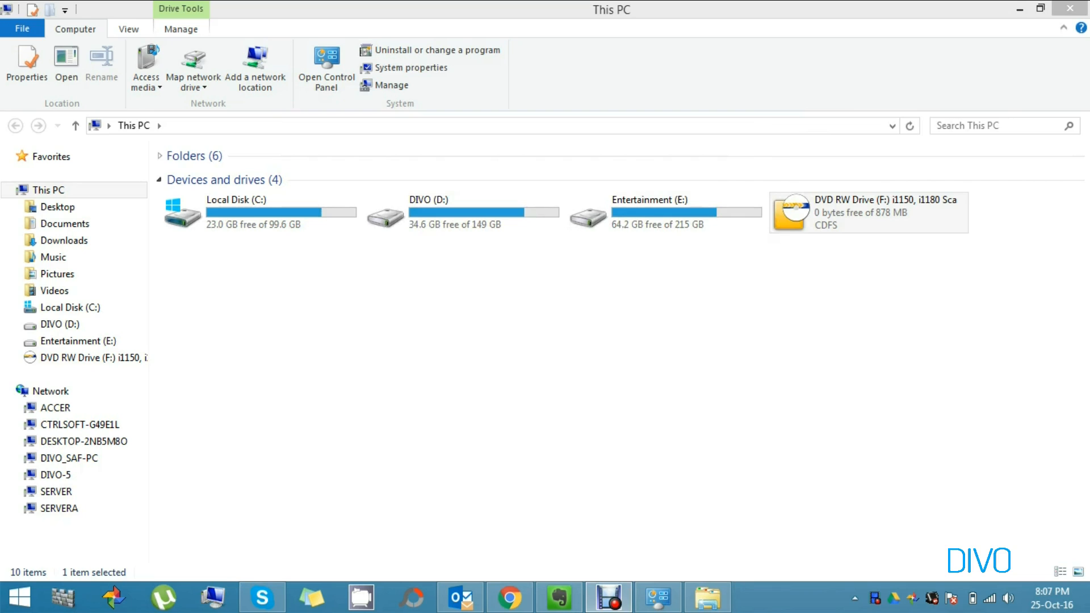